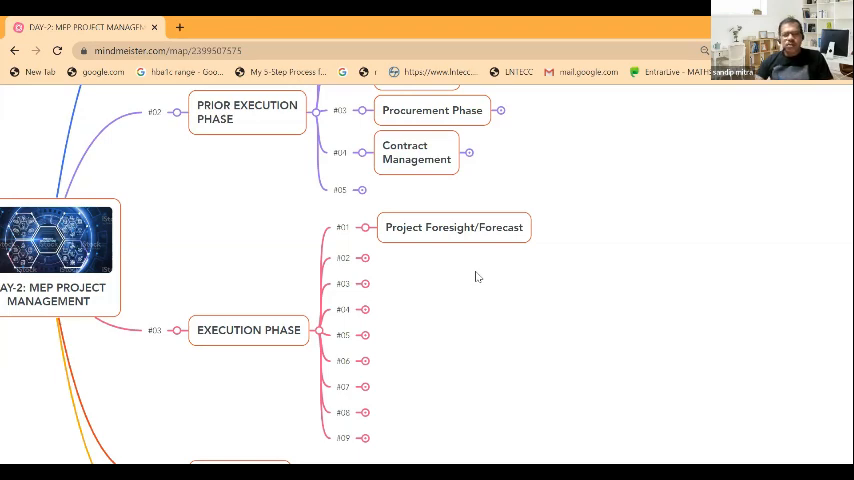
pyautogui.moveTo(365, 250)
pyautogui.write('Quality Plan')
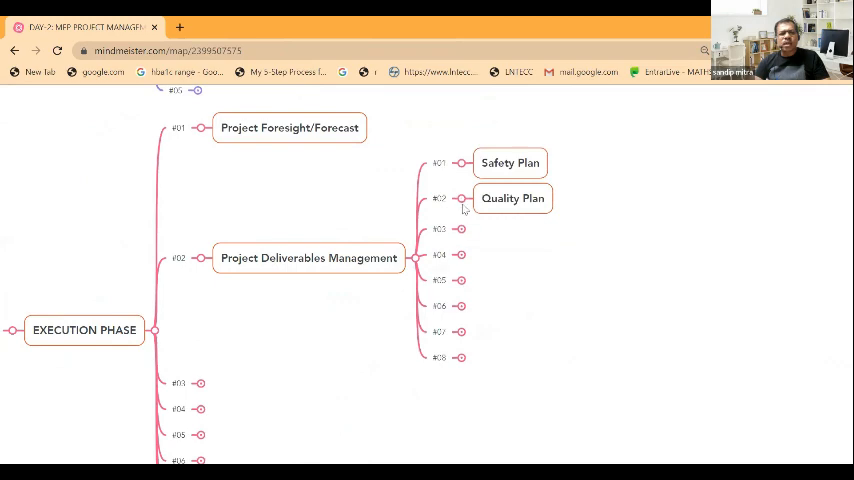
pyautogui.moveTo(476, 188)
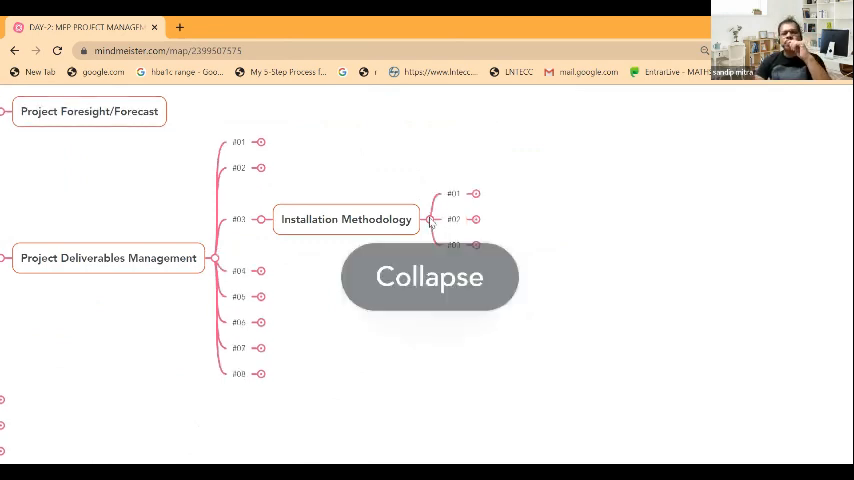
# - Expand Installation Methodology's steps, reveal the Deviation branch, then collapse it again
pyautogui.click(476, 194)
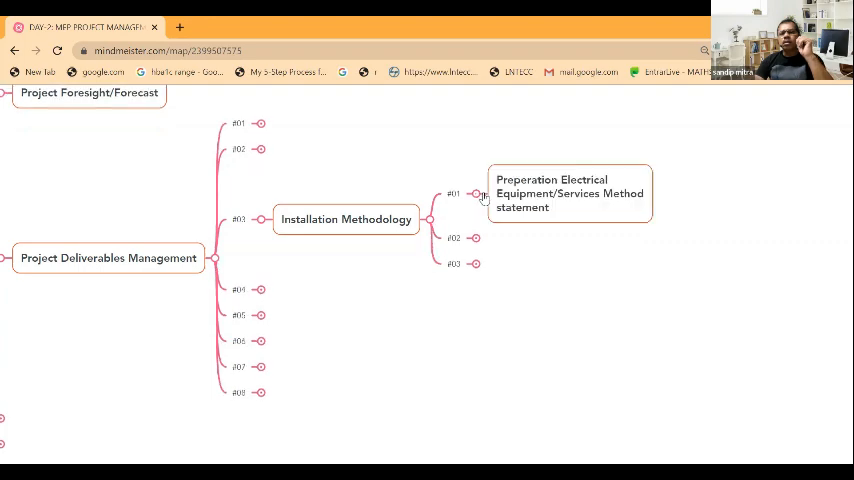
pyautogui.moveTo(564, 242)
pyautogui.write('Deviation or Changes at site level if any')
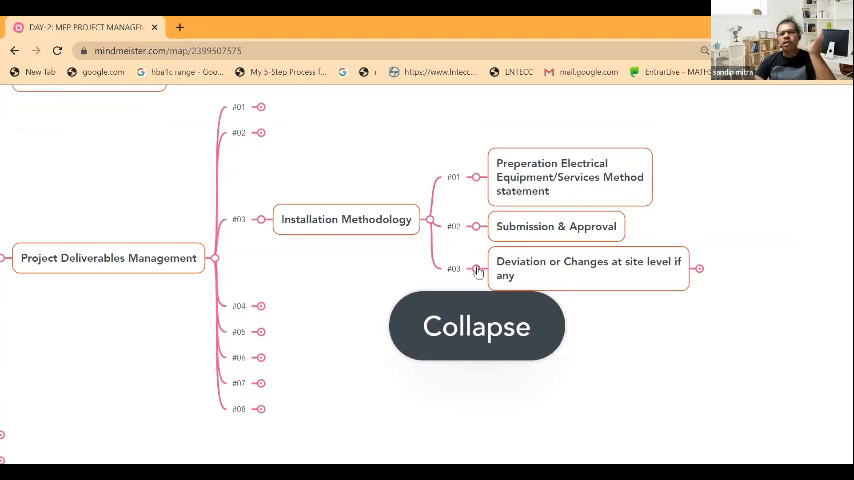
pyautogui.moveTo(700, 270)
pyautogui.write('maintain site register and agreement between both parties')
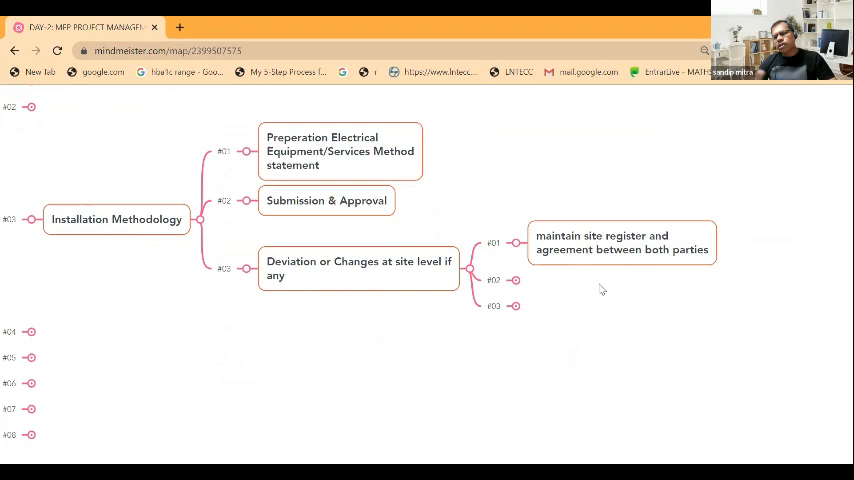
pyautogui.moveTo(555, 270)
pyautogui.write('Issue Change Request')
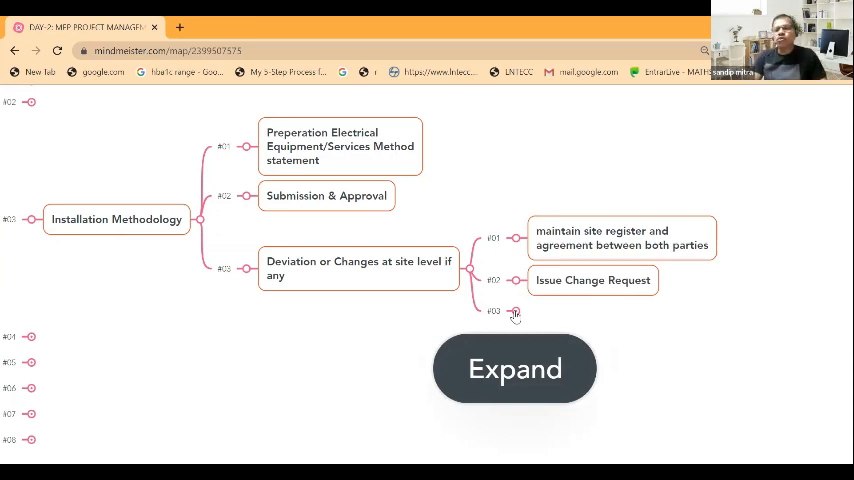
pyautogui.click(515, 311)
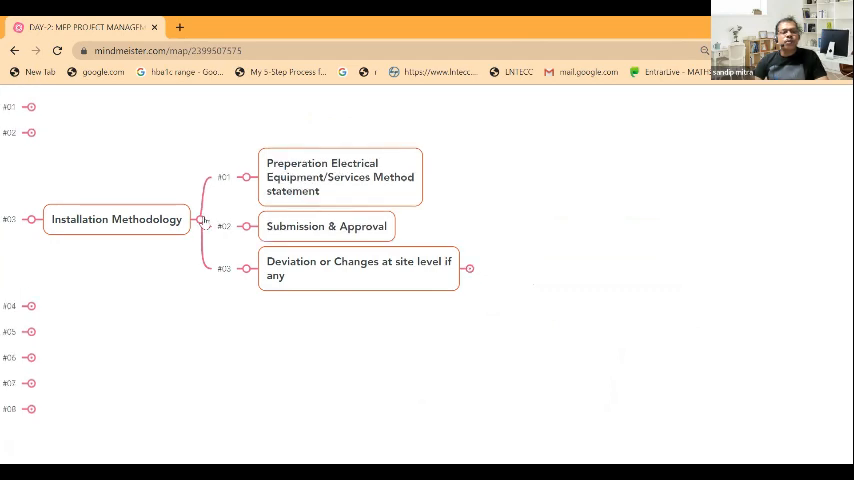
# - Collapse Installation Methodology and reveal the MIR and IR-Installation Request deliverables
pyautogui.click(201, 219)
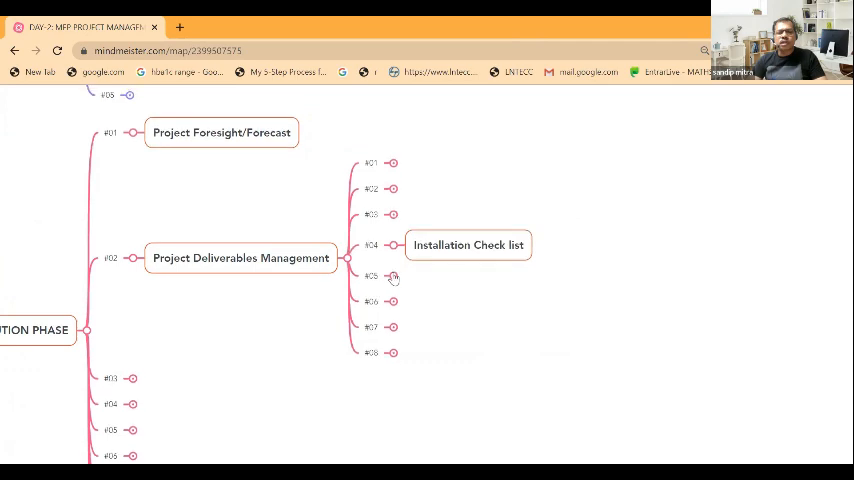
pyautogui.click(391, 276)
pyautogui.write('MIR-Material Inspection Report')
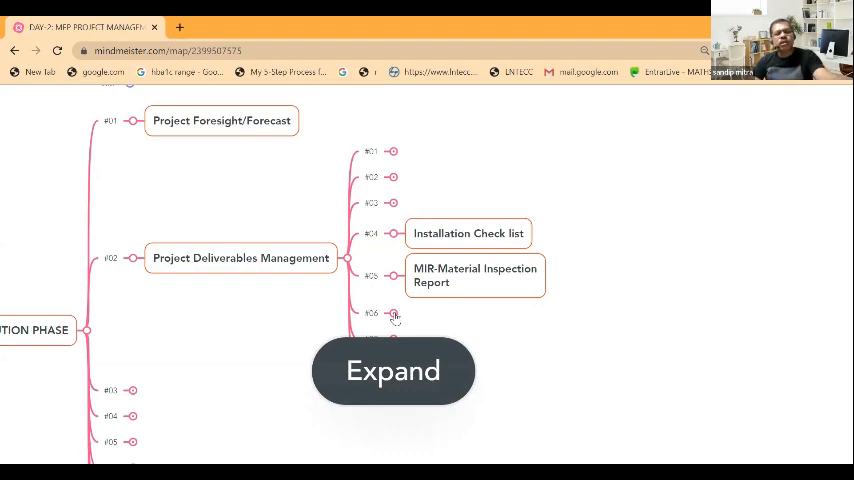
pyautogui.scroll(3)
pyautogui.write('ITP-Installation Test Plan')
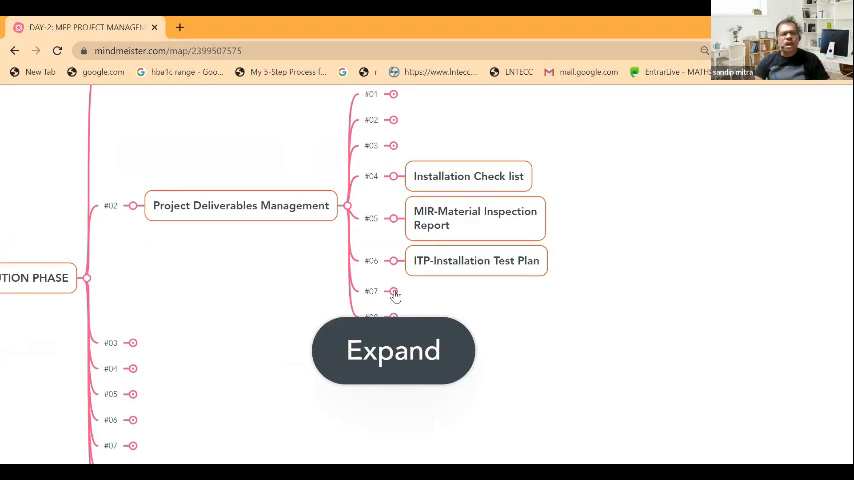
pyautogui.click(393, 291)
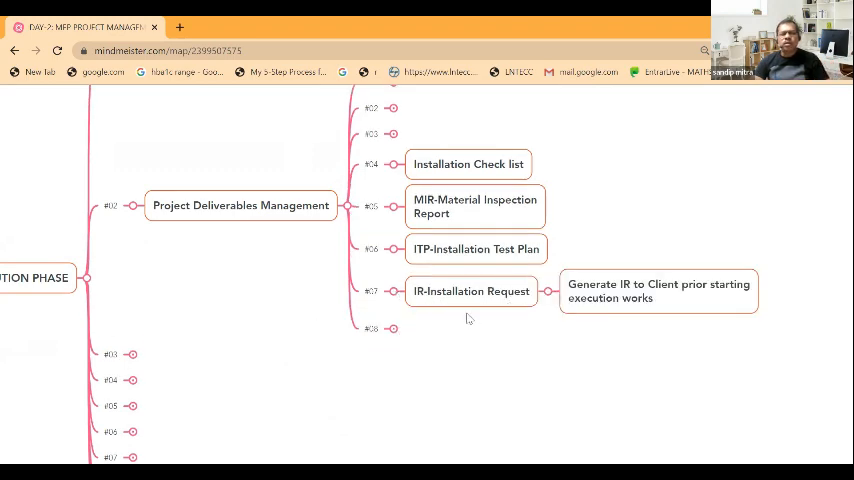
pyautogui.moveTo(519, 312)
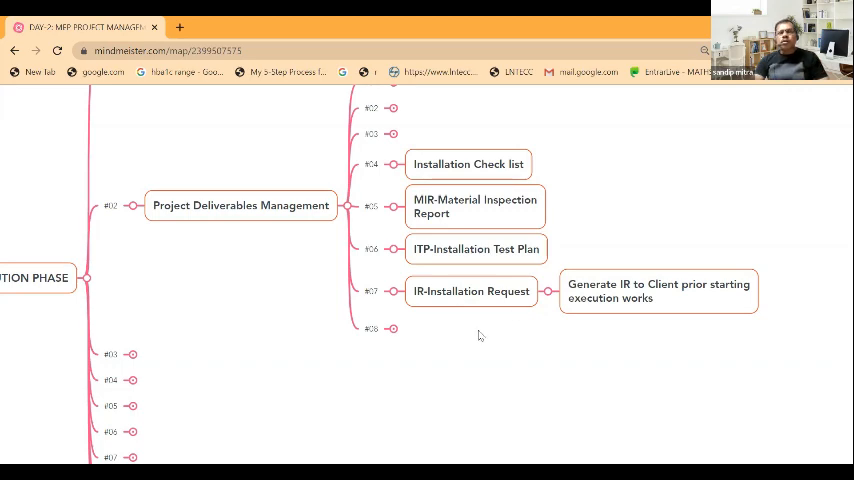
pyautogui.moveTo(461, 347)
pyautogui.write('O&M Manual')
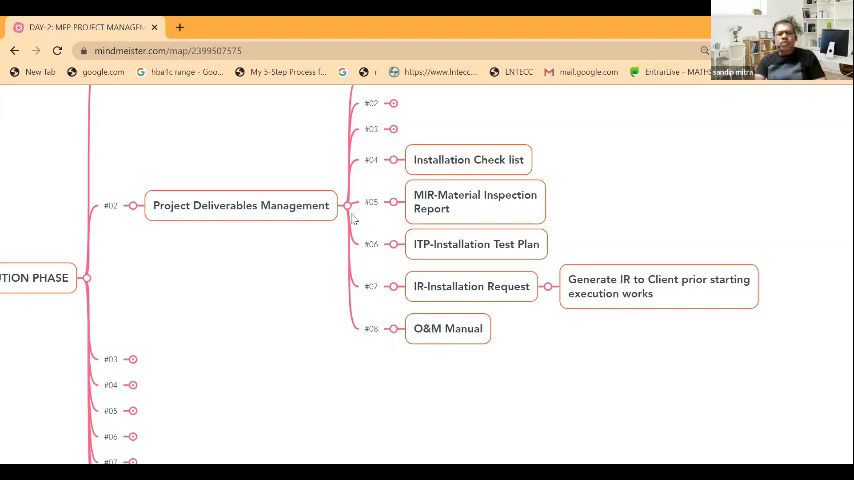
pyautogui.moveTo(347, 213)
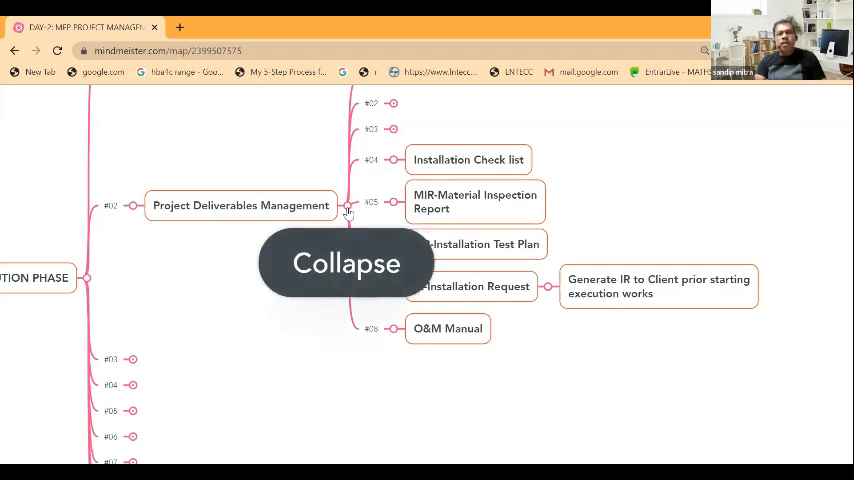
# - Collapse Deliverables Management; reveal Central Planning, project trackers and the installation protocol's IR steps
pyautogui.click(348, 205)
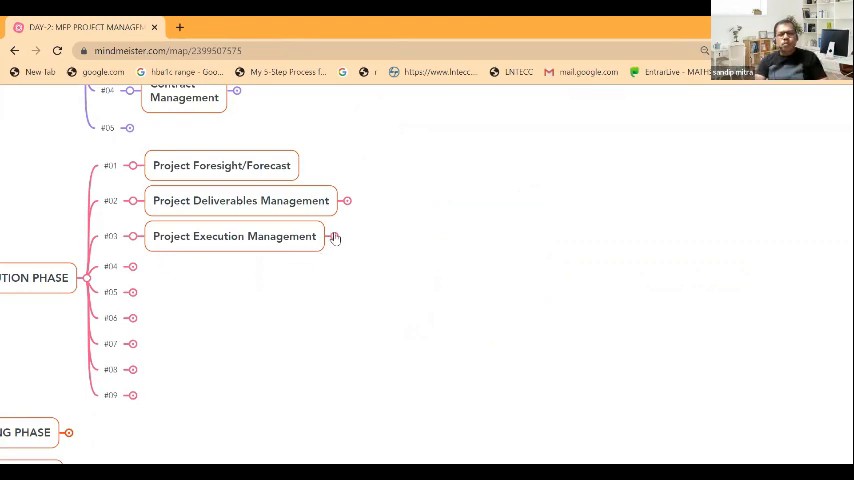
pyautogui.click(335, 237)
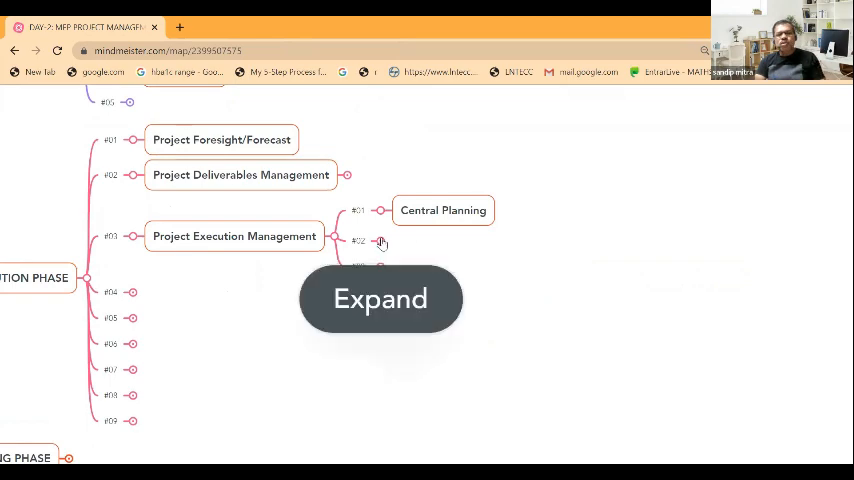
pyautogui.click(380, 298)
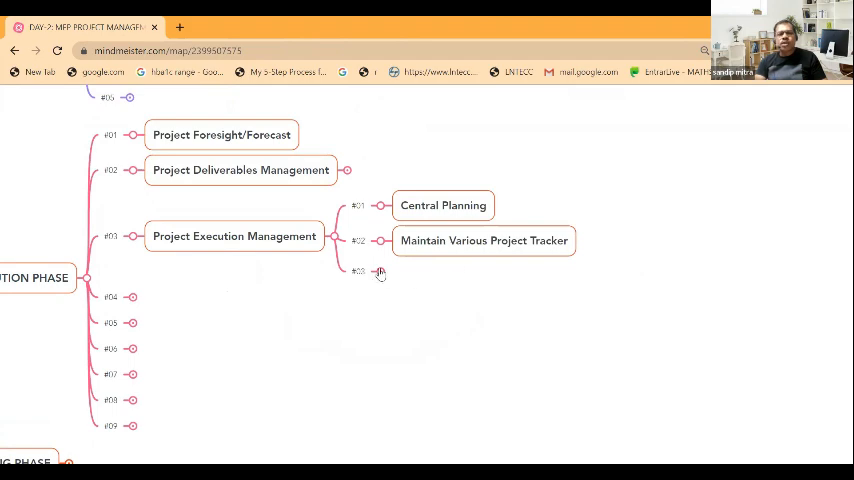
pyautogui.click(379, 272)
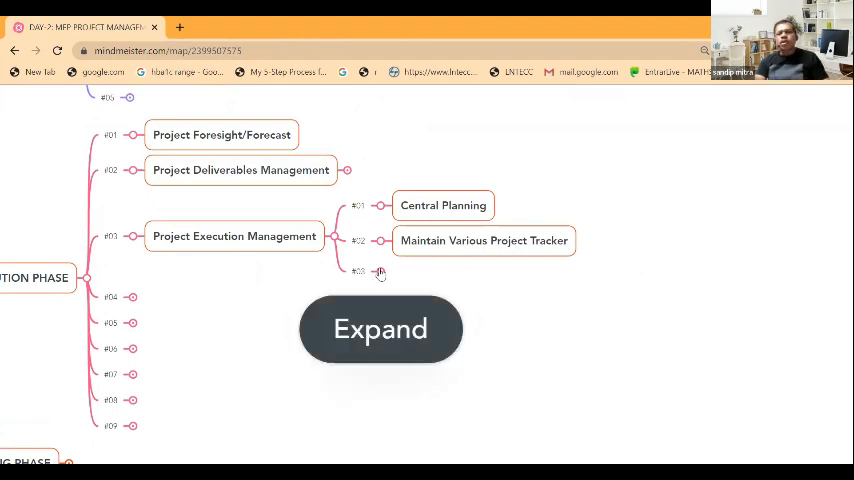
pyautogui.click(380, 329)
pyautogui.write('Follow Approved Installation Protocol')
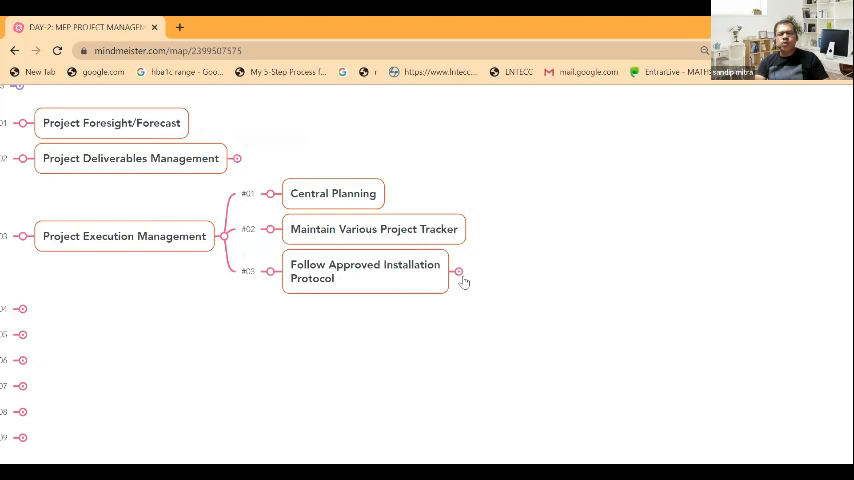
pyautogui.click(459, 271)
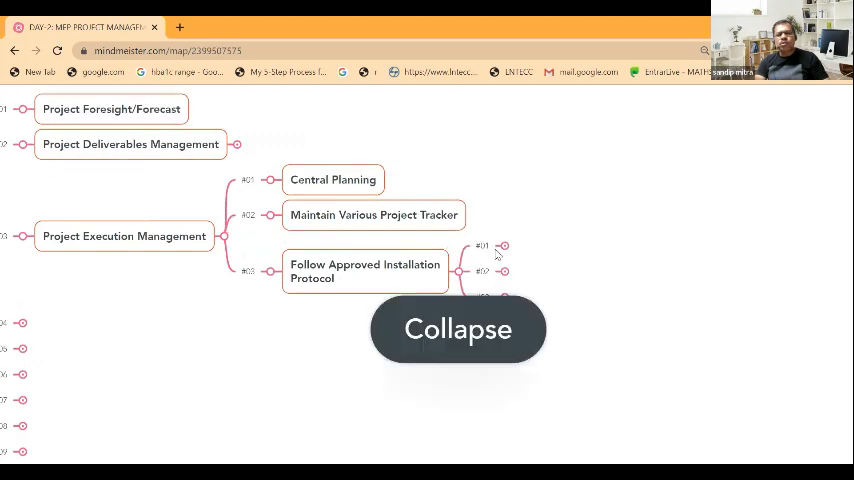
pyautogui.click(503, 247)
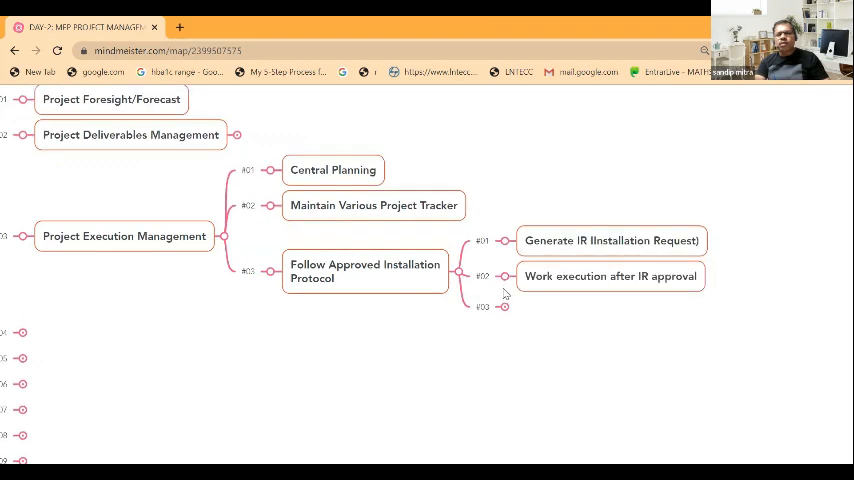
pyautogui.moveTo(504, 309)
pyautogui.write('Reconciliation')
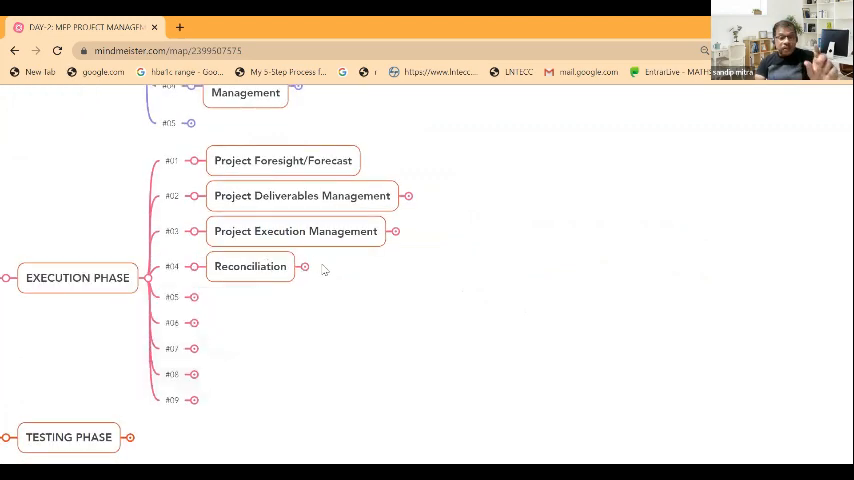
pyautogui.moveTo(312, 265)
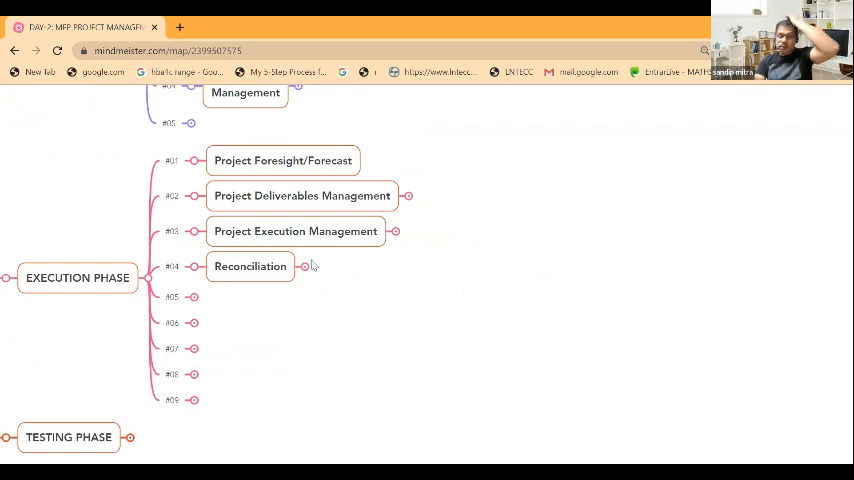
pyautogui.moveTo(321, 297)
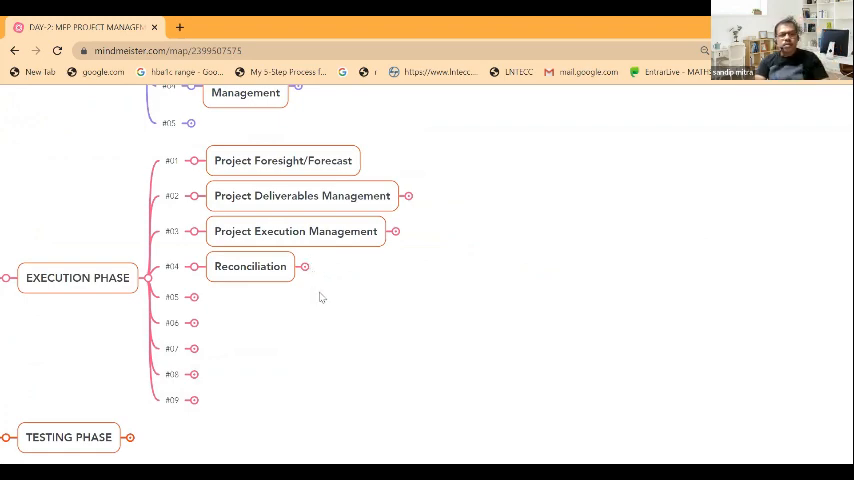
pyautogui.moveTo(304, 273)
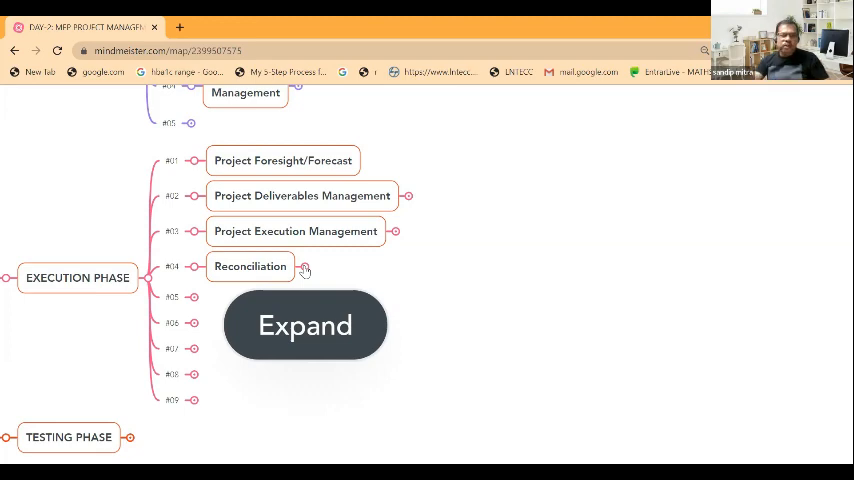
# - Expand the Reconciliation branch to show Why Reconciliation?
pyautogui.click(304, 266)
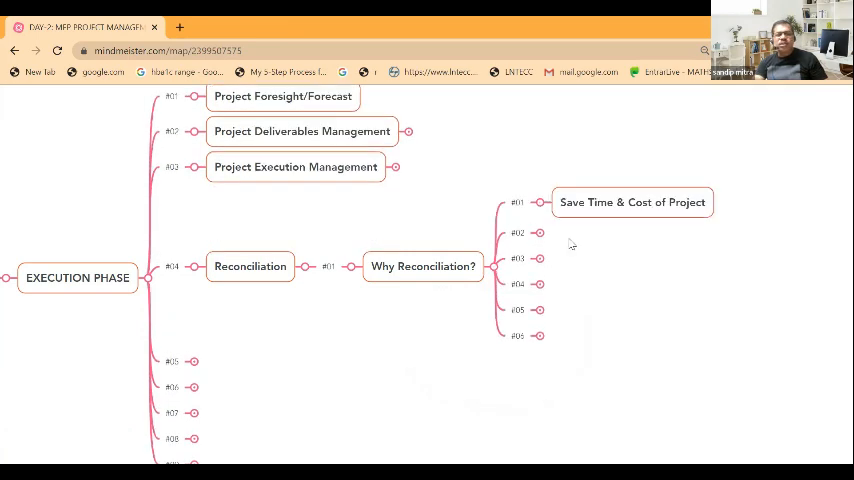
pyautogui.moveTo(555, 234)
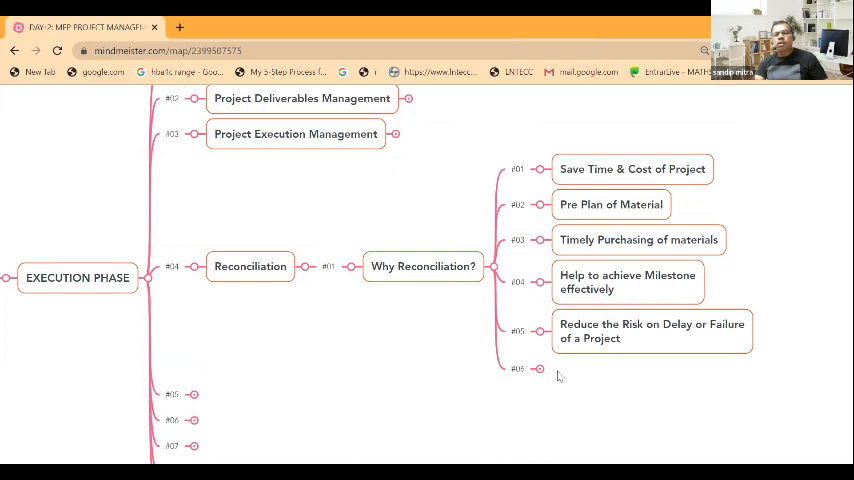
pyautogui.moveTo(561, 371)
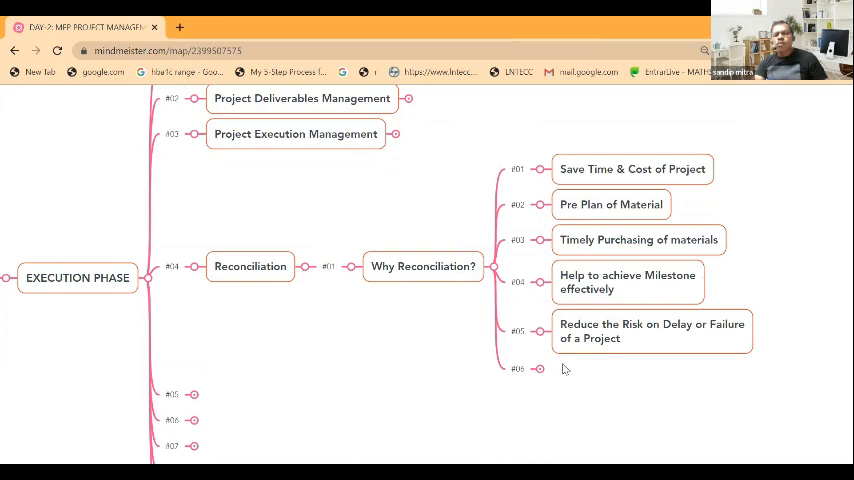
pyautogui.moveTo(595, 225)
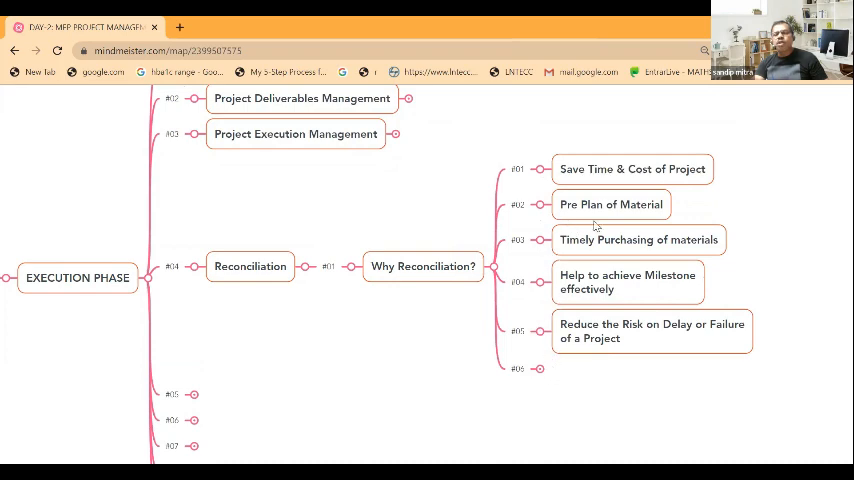